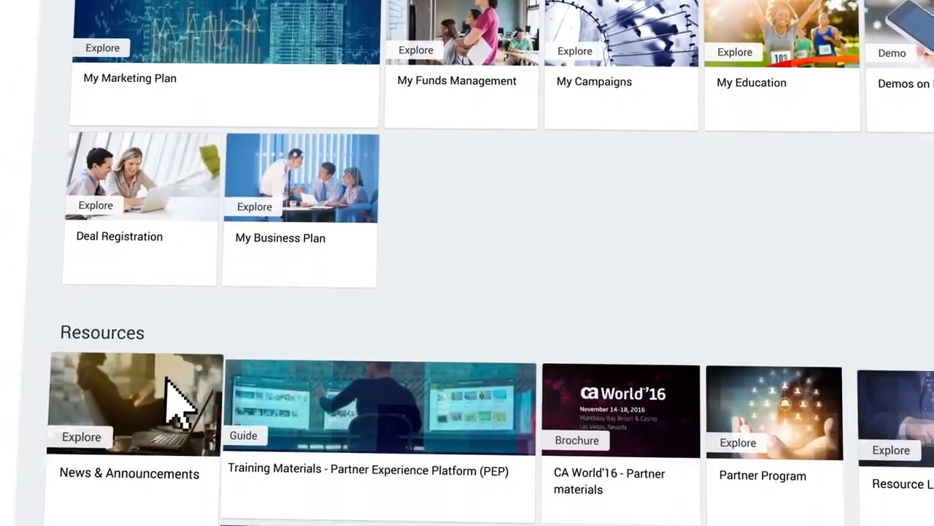
Search the content for 'video' and bring up the Business Unit filter choices
{"action": "scroll", "scroll_direction": "down", "scroll_amount": 3}
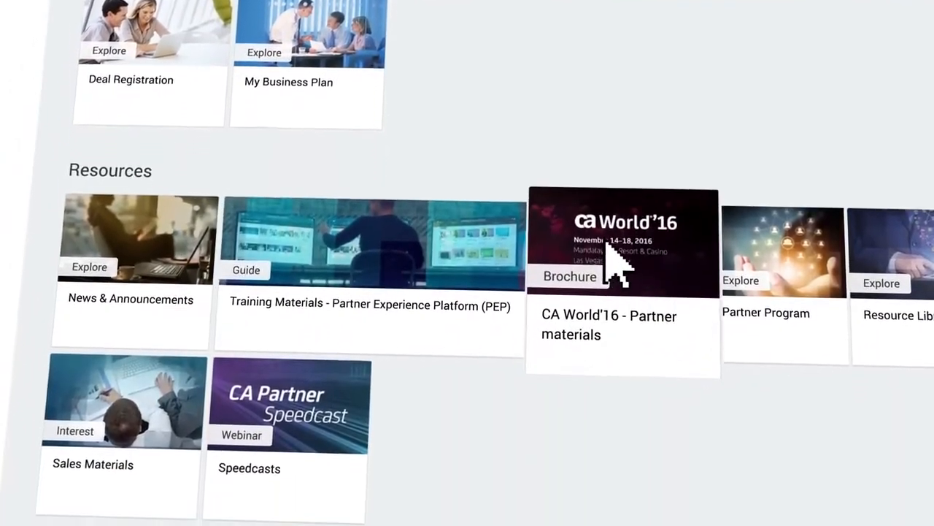
{"action": "scroll", "scroll_direction": "down", "scroll_amount": 3}
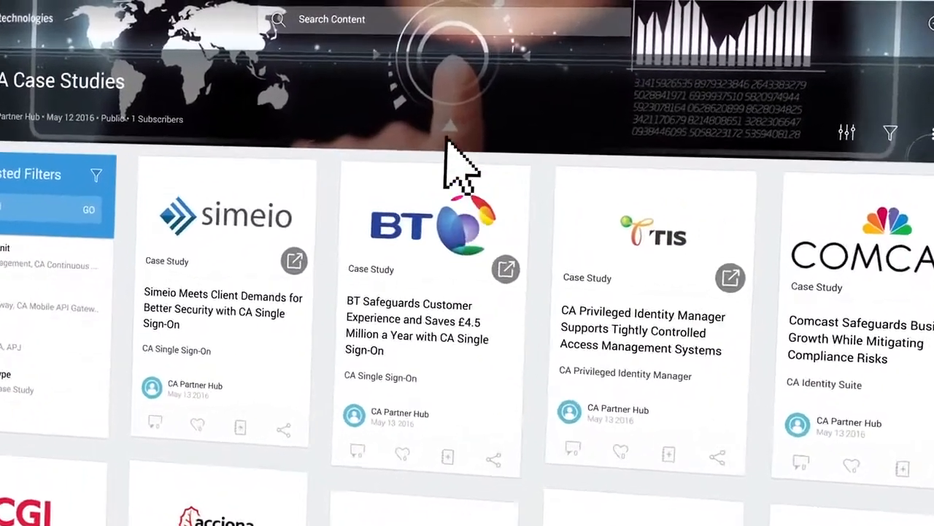
{"action": "type", "text": "video"}
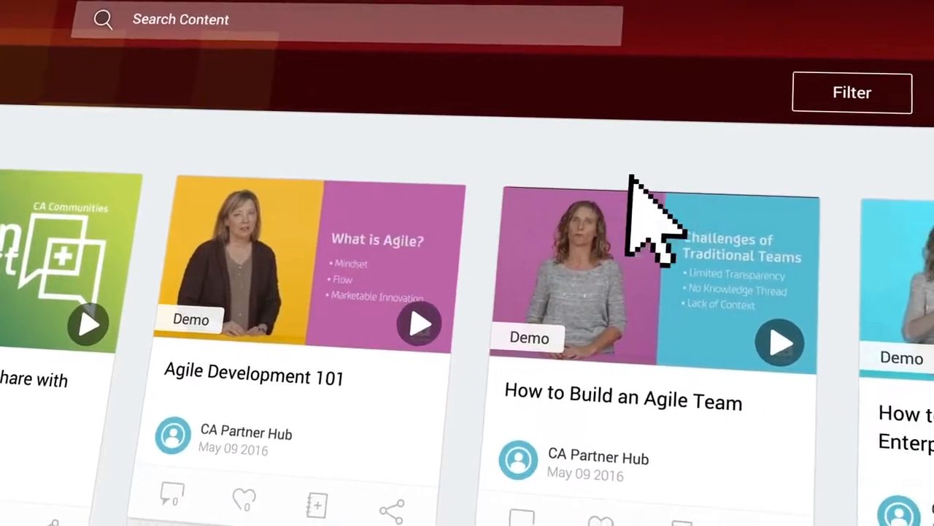
{"action": "left_click", "coordinate": [852, 92]}
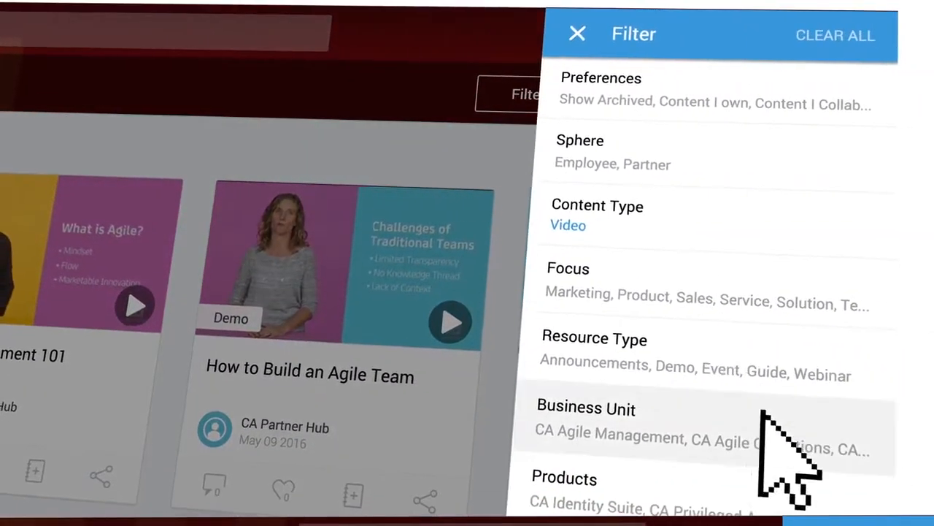
{"action": "left_click", "coordinate": [577, 33]}
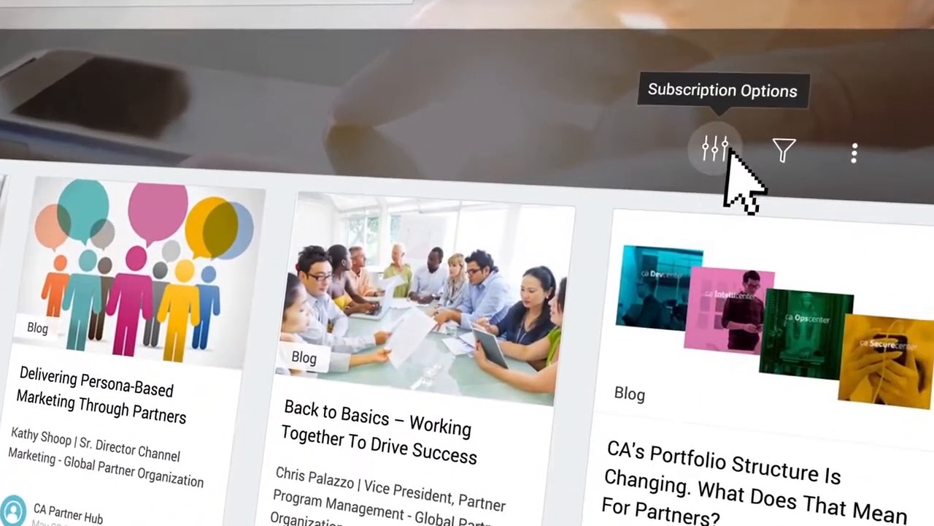
Adjust the blog's Subscription Options: notifications on, feed display off
{"action": "left_click", "coordinate": [712, 152]}
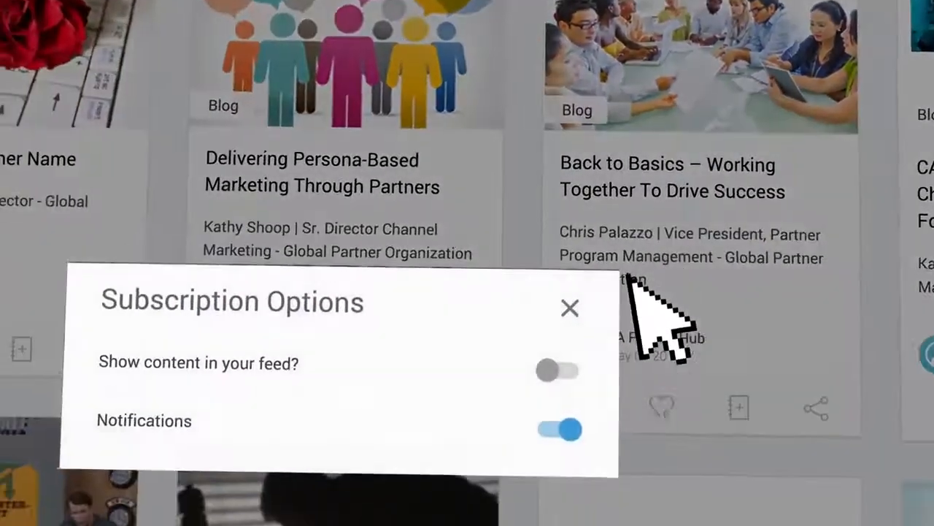
{"action": "left_click", "coordinate": [557, 371]}
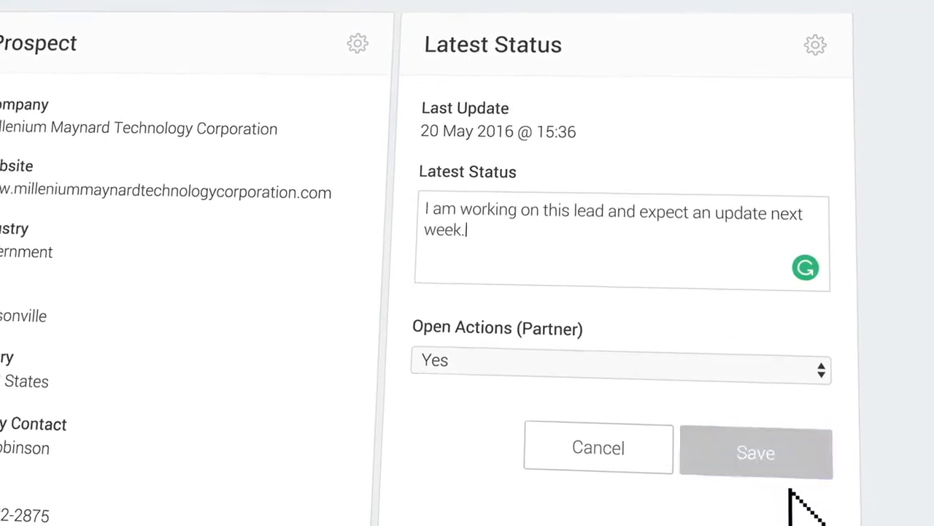
Save the lead's latest-status note and open My Marketing Plan from the home page
{"action": "left_click", "coordinate": [757, 453]}
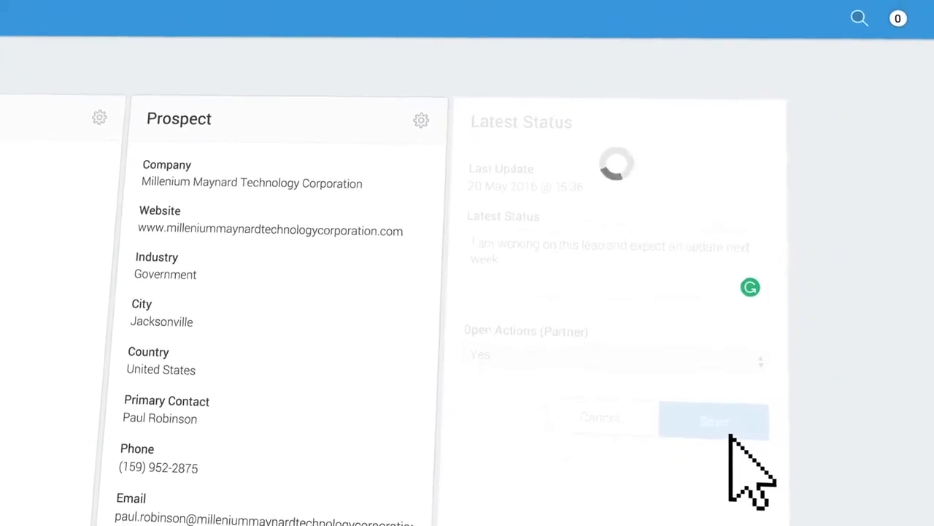
{"action": "left_click", "coordinate": [714, 421]}
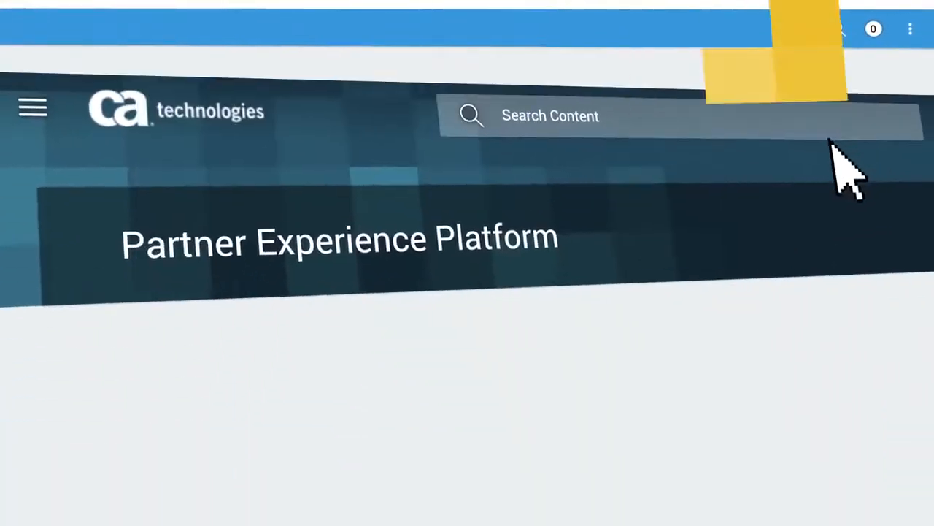
{"action": "scroll", "scroll_direction": "down", "scroll_amount": 3}
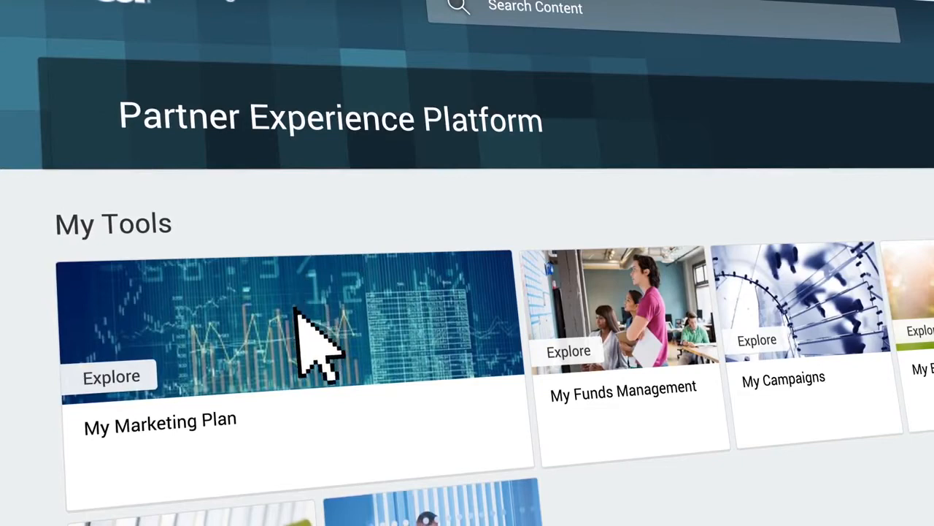
{"action": "left_click", "coordinate": [111, 377]}
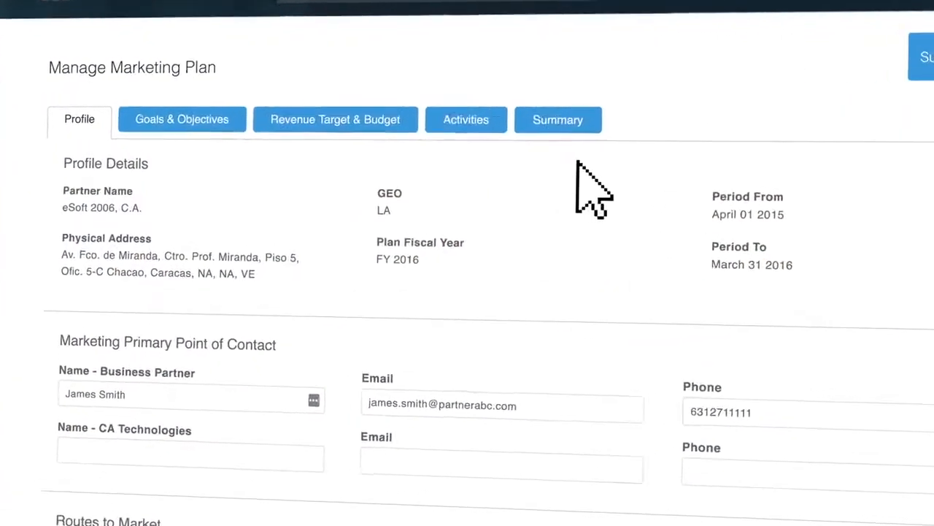
Enter 7500 as the Application Development Q1 planned budget under Revenue Target & Budget
{"action": "left_click", "coordinate": [336, 120]}
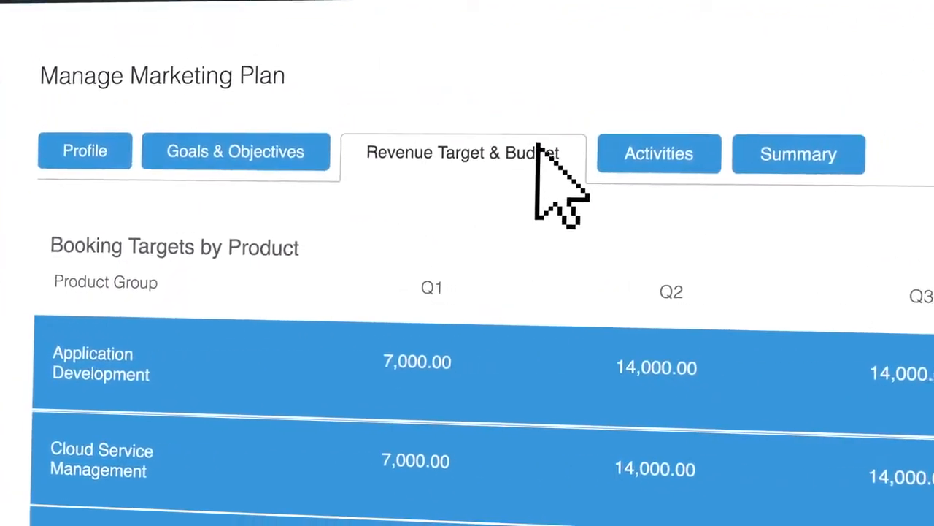
{"action": "scroll", "scroll_direction": "down", "scroll_amount": 3}
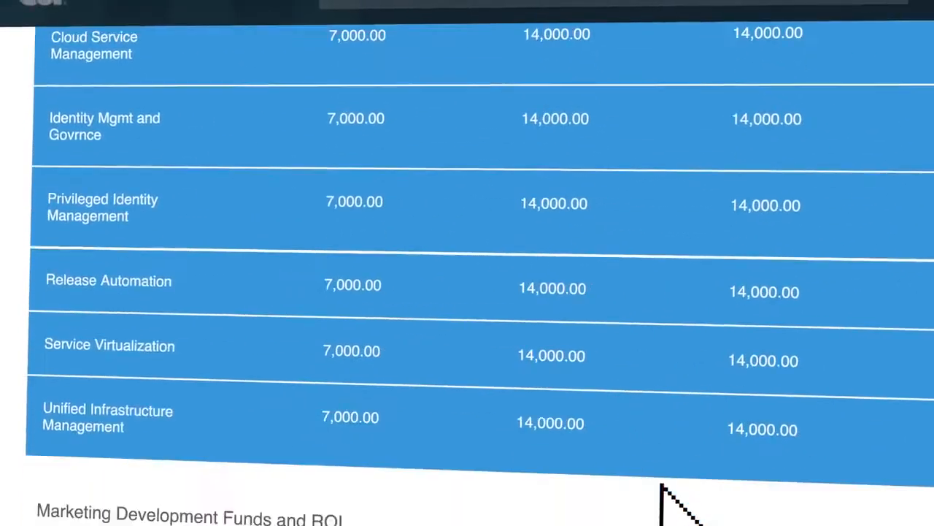
{"action": "scroll", "scroll_direction": "down", "scroll_amount": 3}
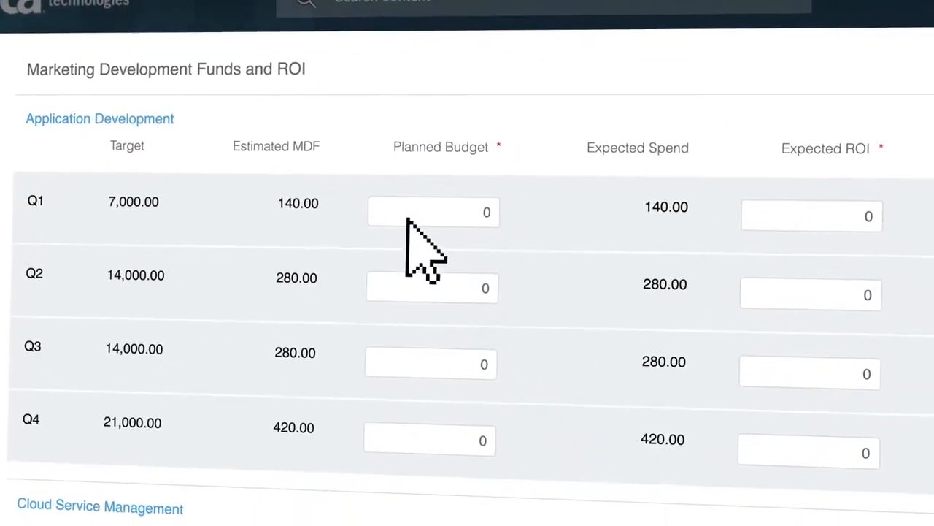
{"action": "type", "text": "7500"}
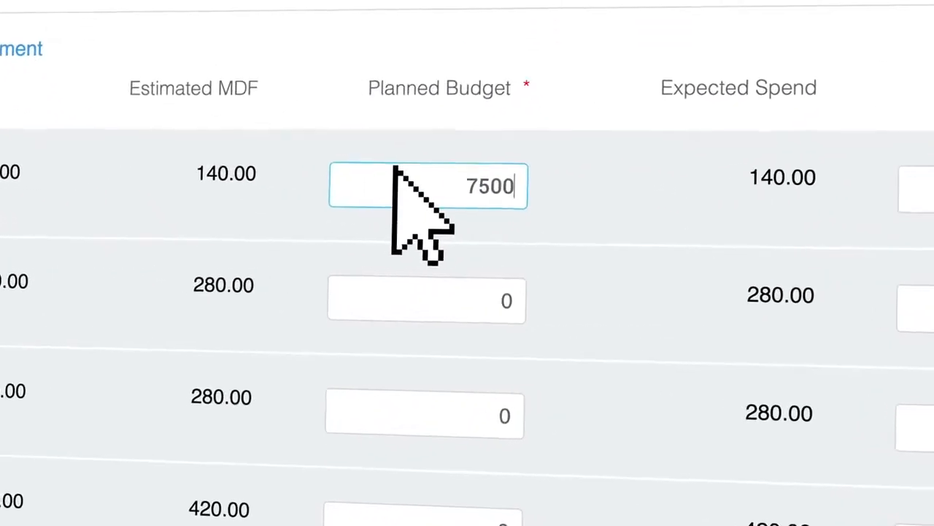